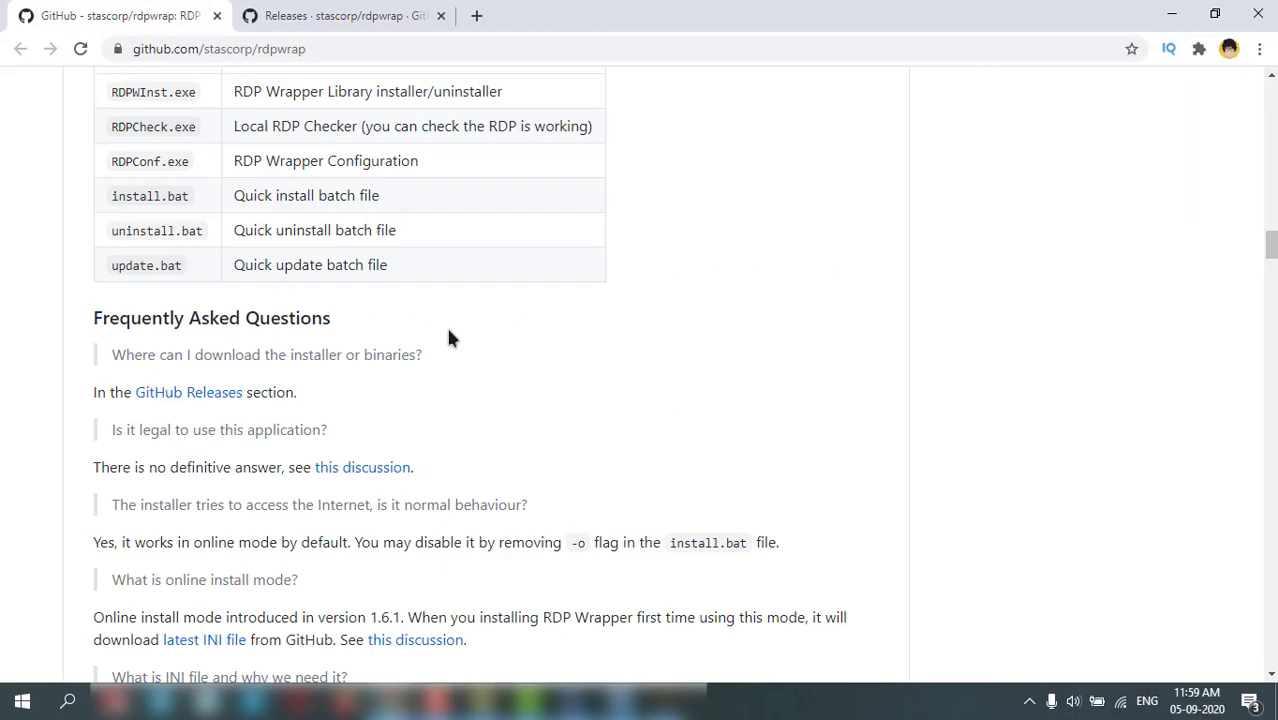
Switch to the Releases tab and scroll to the v1.6.2 assets listing RDPWrap-v1.6.2.zip
{"action": "scroll", "scroll_direction": "up", "scroll_amount": 3}
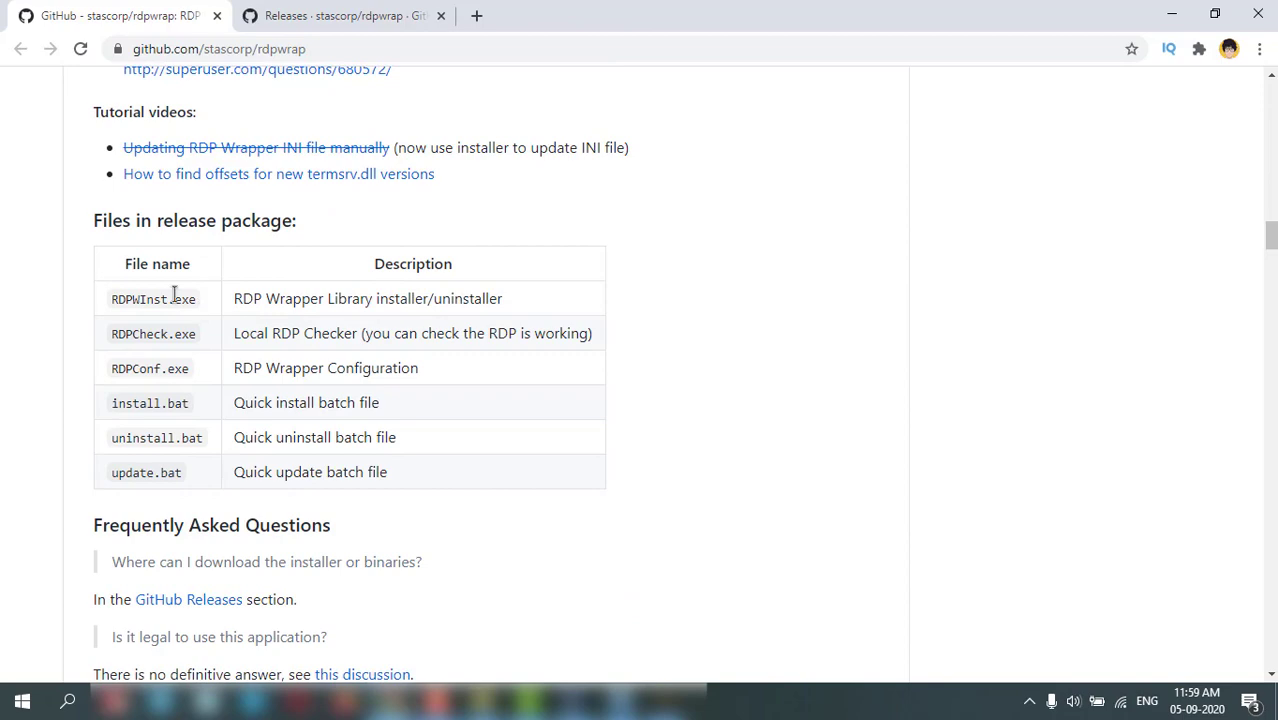
{"action": "left_click", "coordinate": [345, 15]}
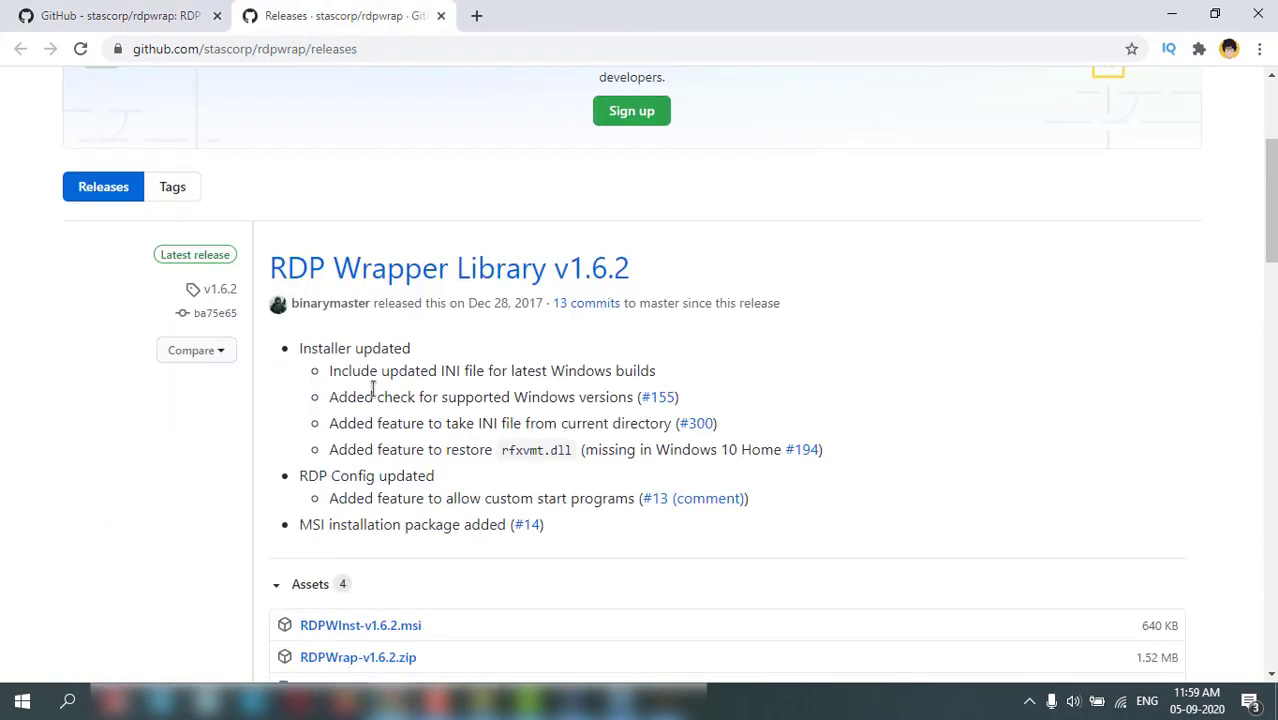
{"action": "scroll", "scroll_direction": "down", "scroll_amount": 3}
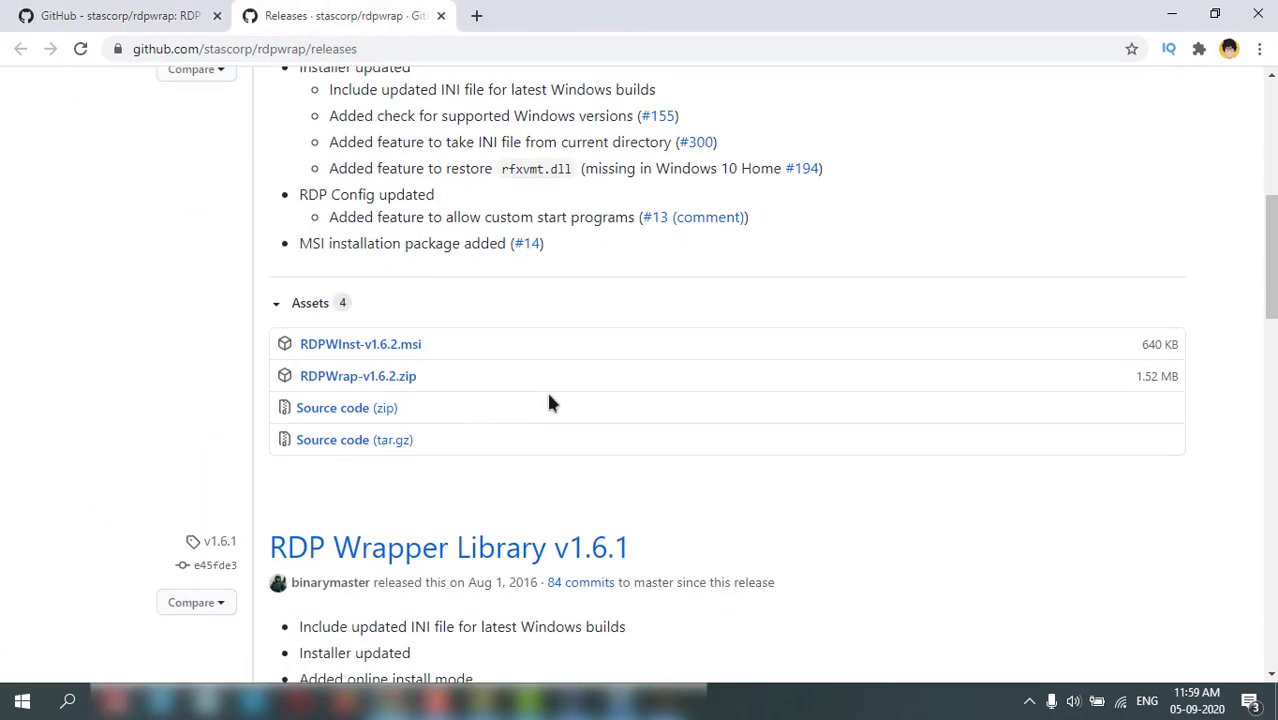
{"action": "scroll", "scroll_direction": "down", "scroll_amount": 3}
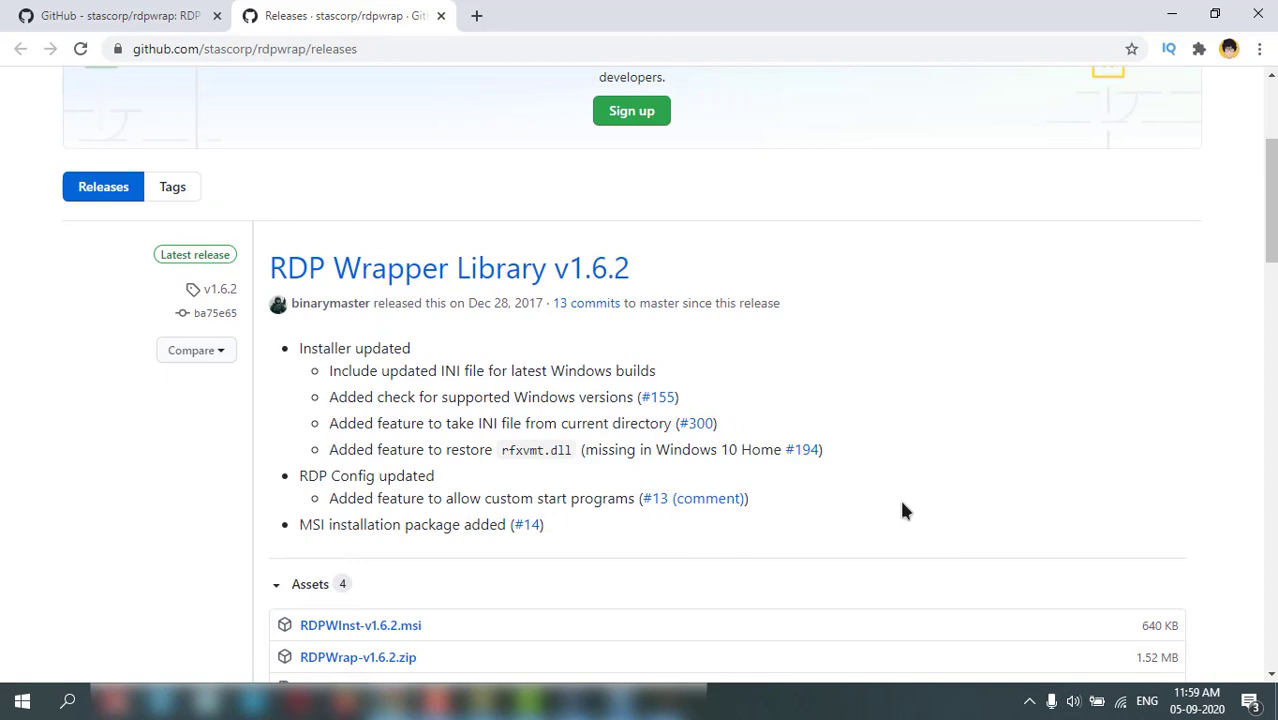
{"action": "scroll", "scroll_direction": "down", "scroll_amount": 3}
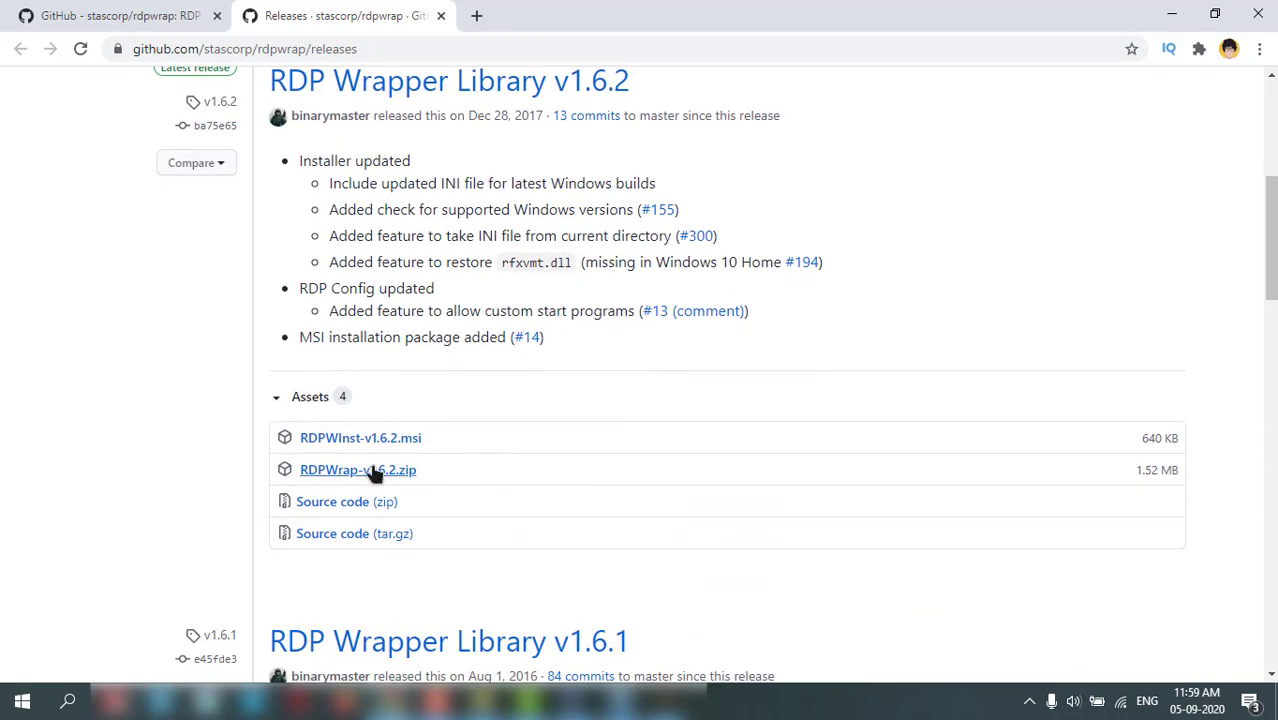
{"action": "mouse_move", "coordinate": [360, 445]}
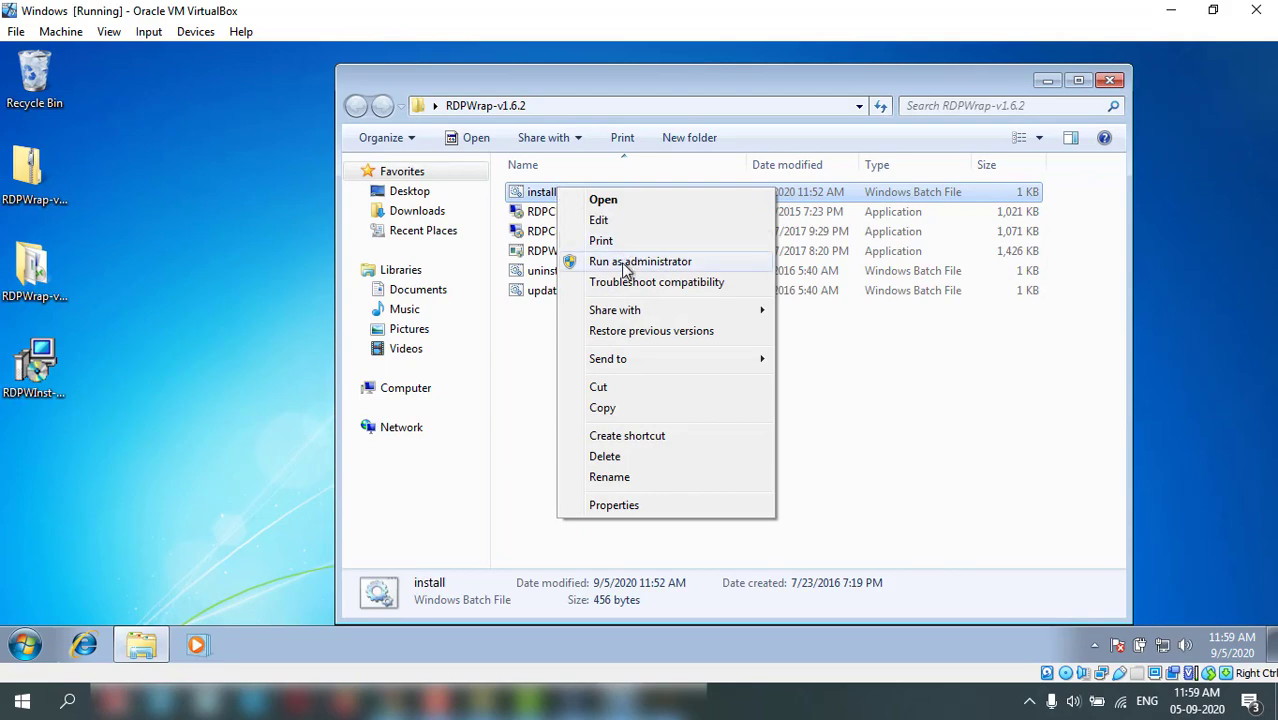
Run install.bat as administrator and dismiss the console after 'Successfully installed'
{"action": "left_click", "coordinate": [640, 261]}
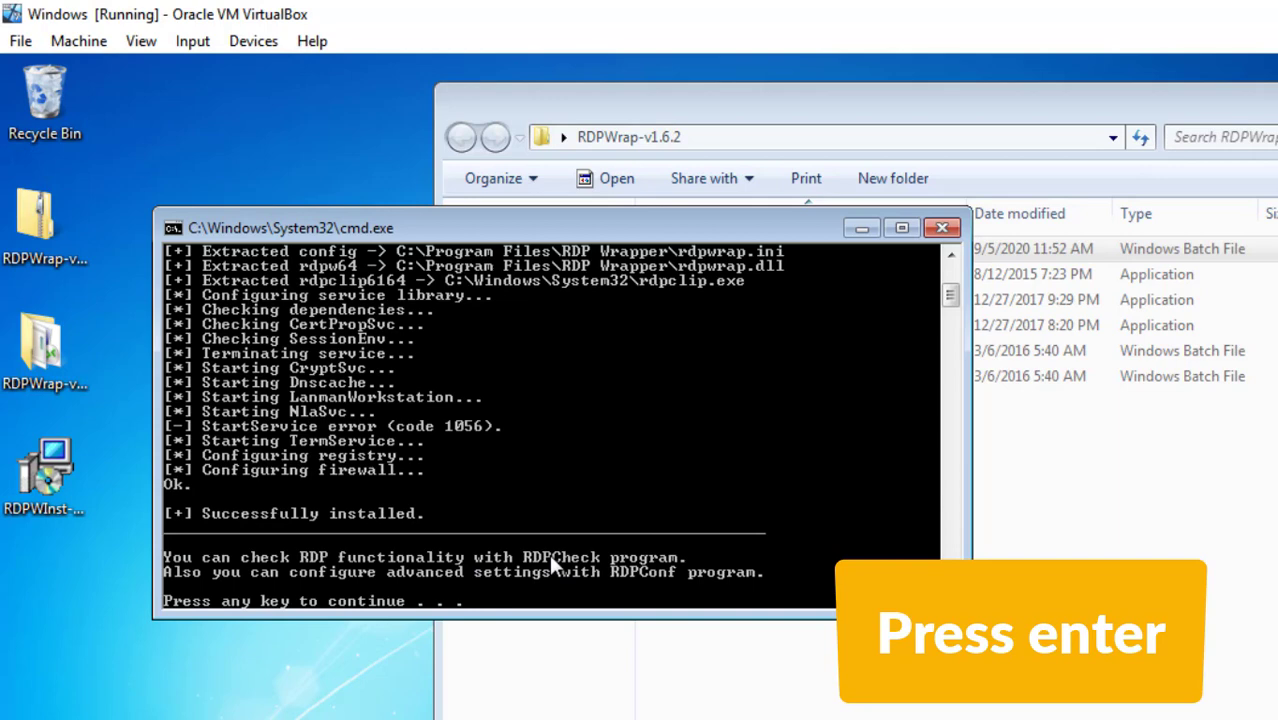
{"action": "key", "text": "enter"}
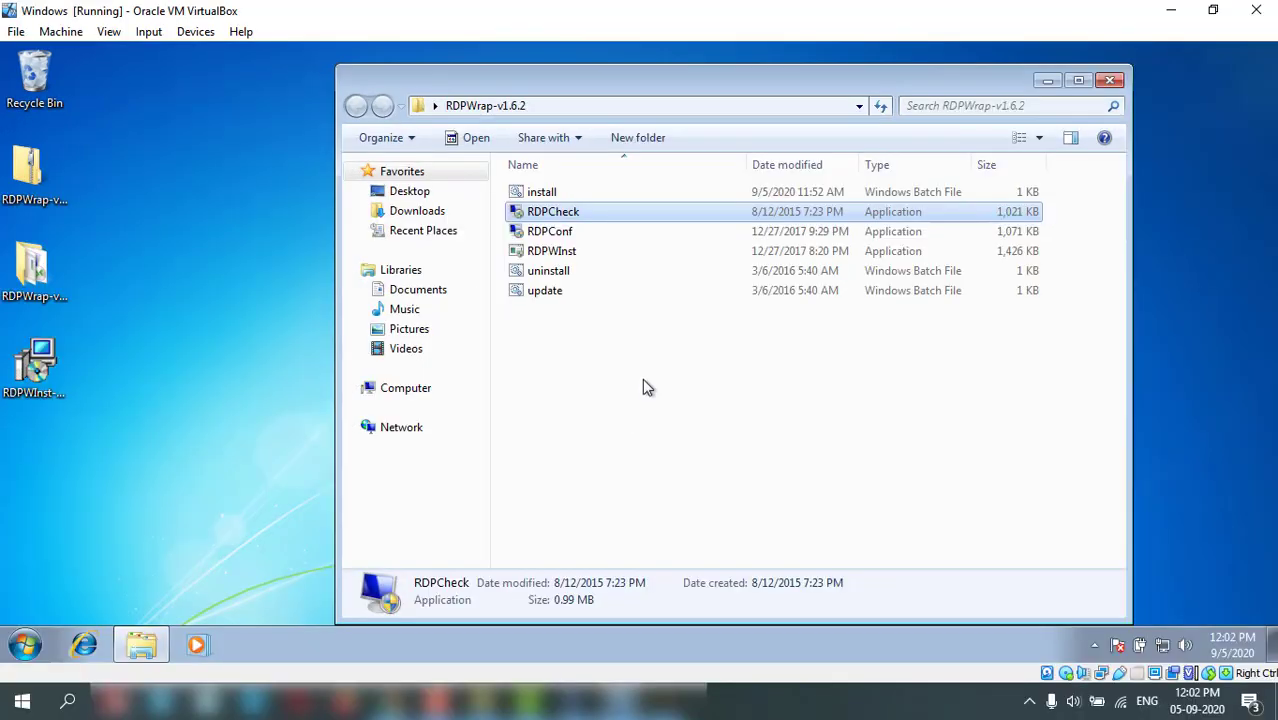
{"action": "mouse_move", "coordinate": [612, 338]}
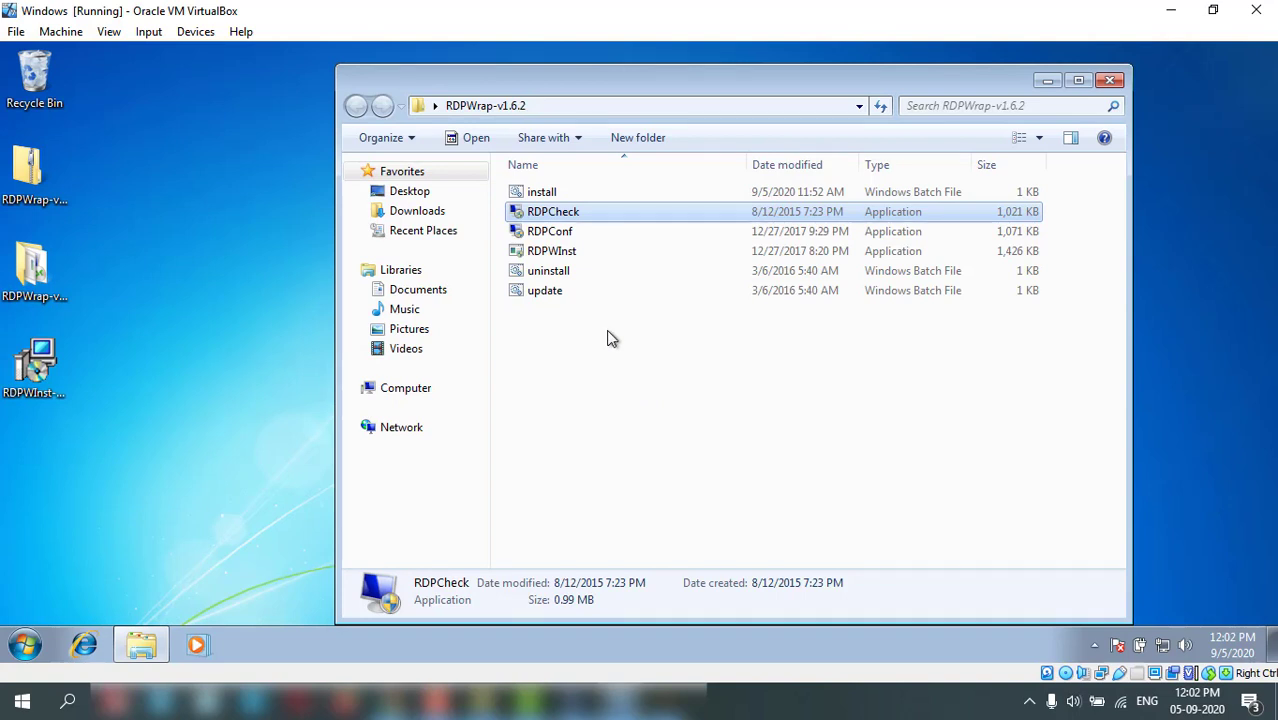
{"action": "mouse_move", "coordinate": [557, 214]}
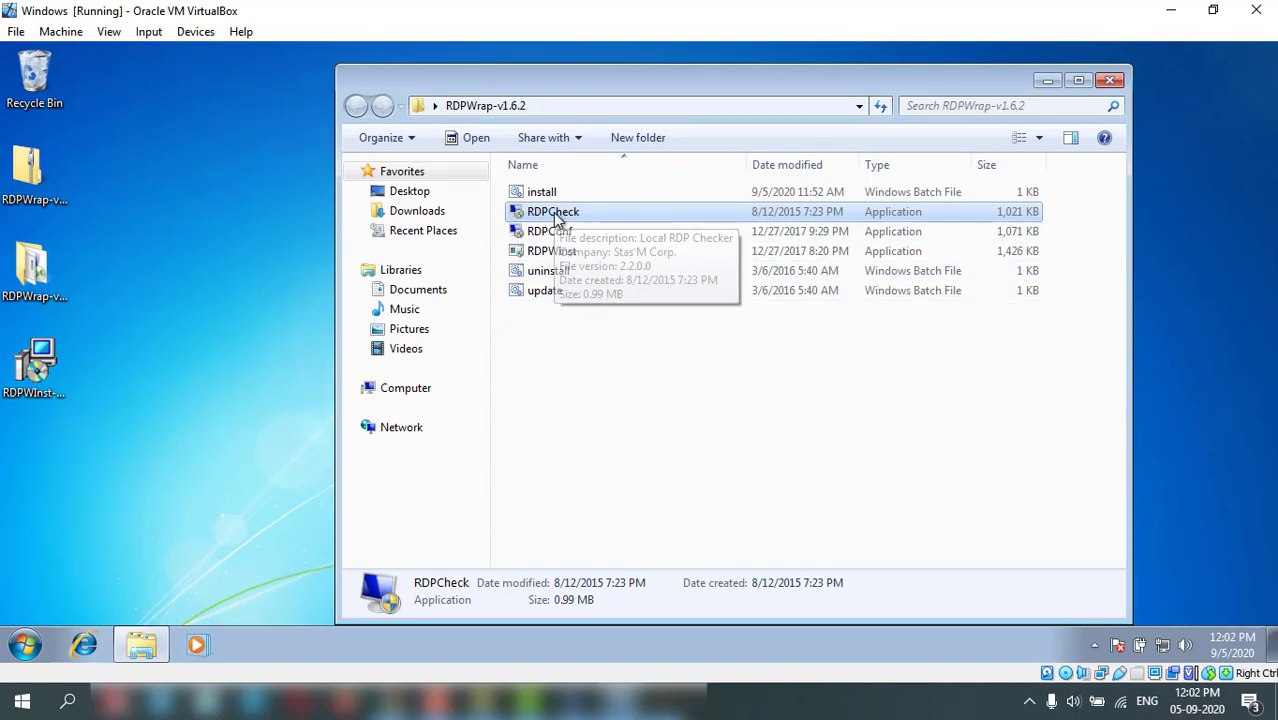
{"action": "mouse_move", "coordinate": [553, 211]}
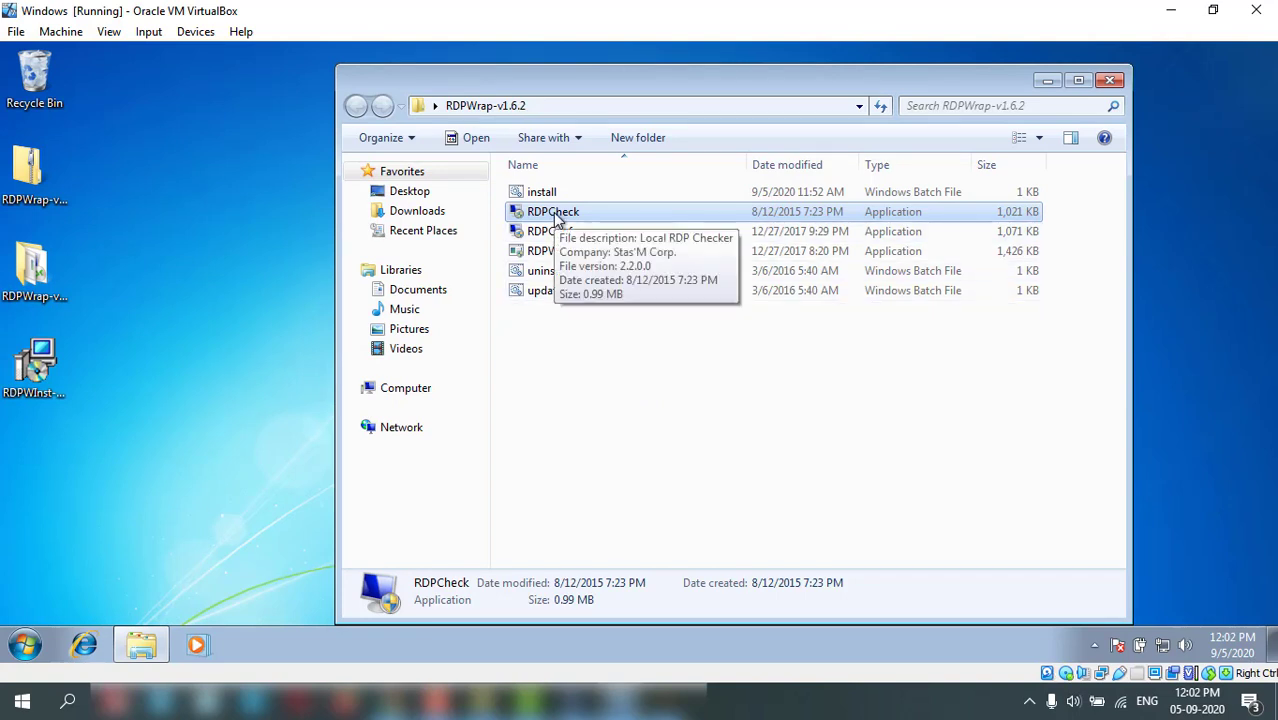
{"action": "double_click", "coordinate": [553, 211]}
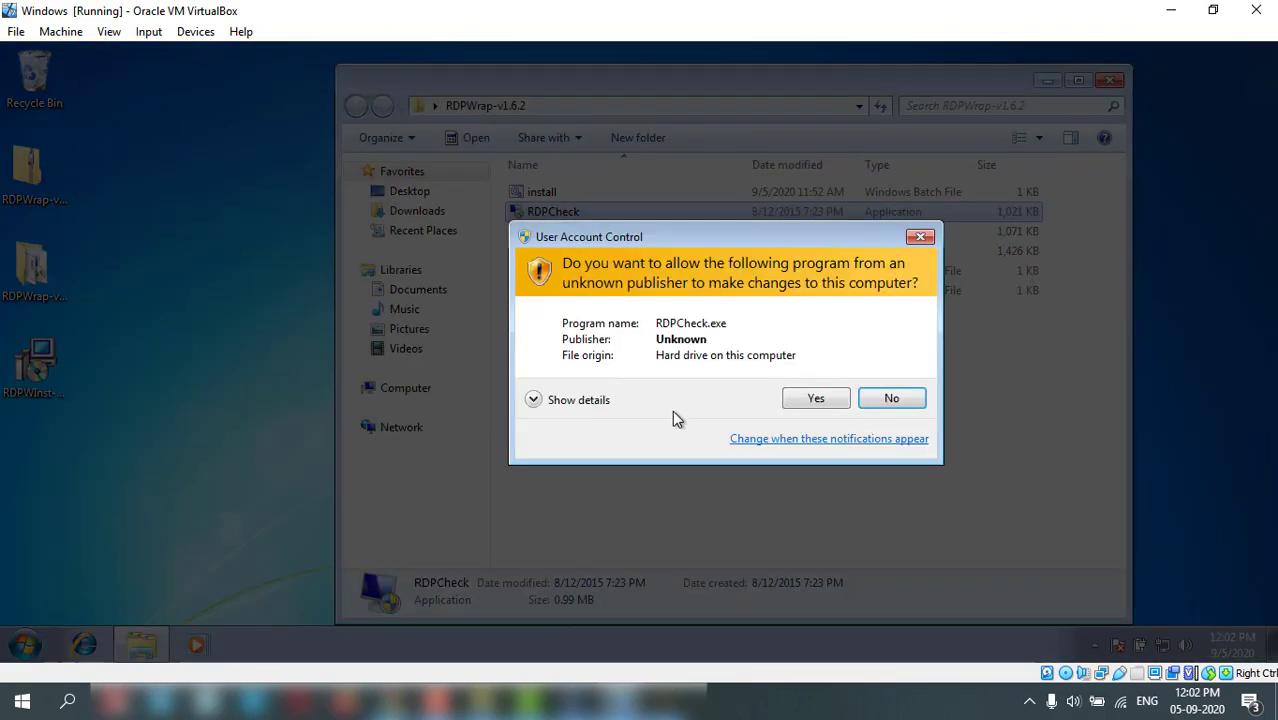
{"action": "left_click", "coordinate": [815, 398]}
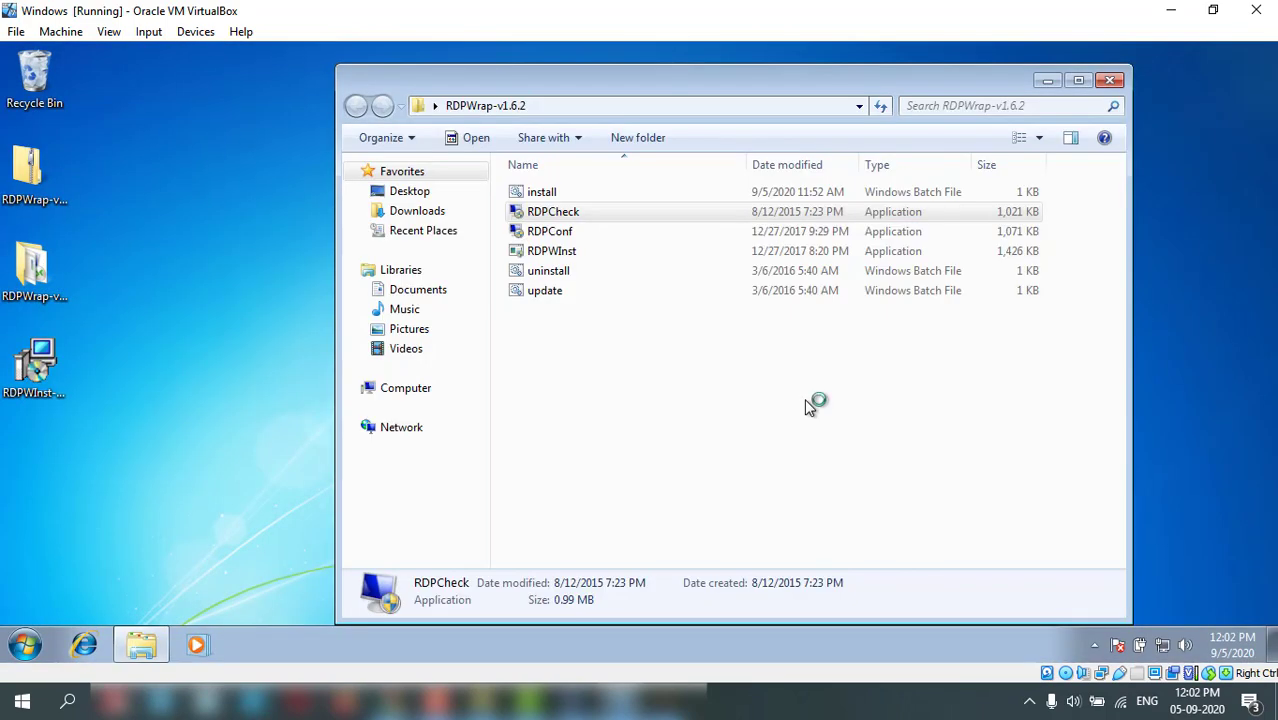
{"action": "double_click", "coordinate": [553, 211]}
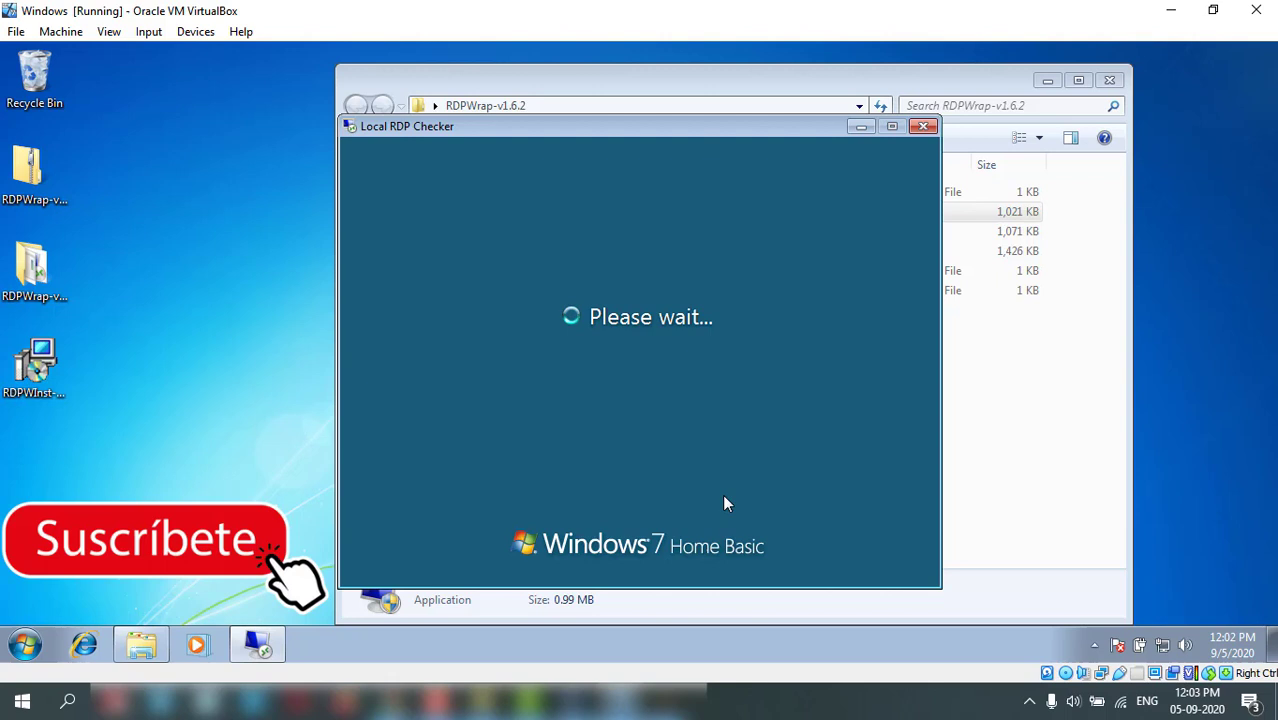
{"action": "left_click", "coordinate": [921, 126]}
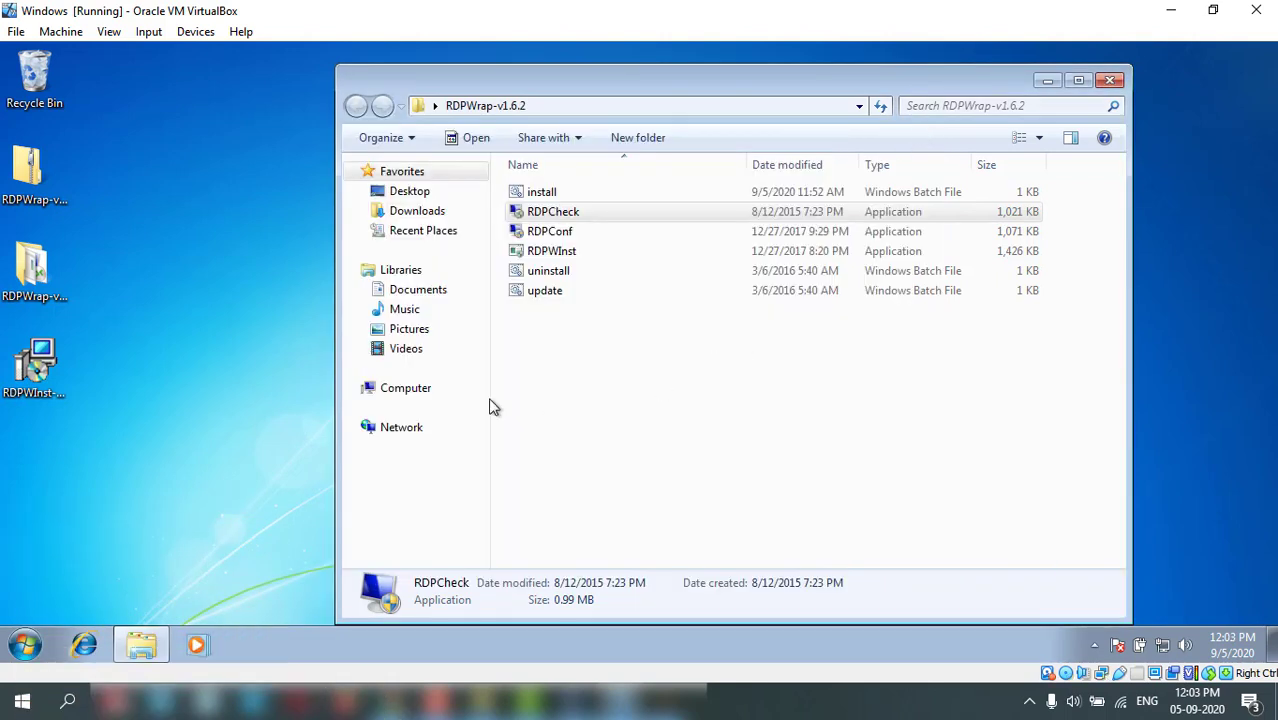
{"action": "mouse_move", "coordinate": [547, 413]}
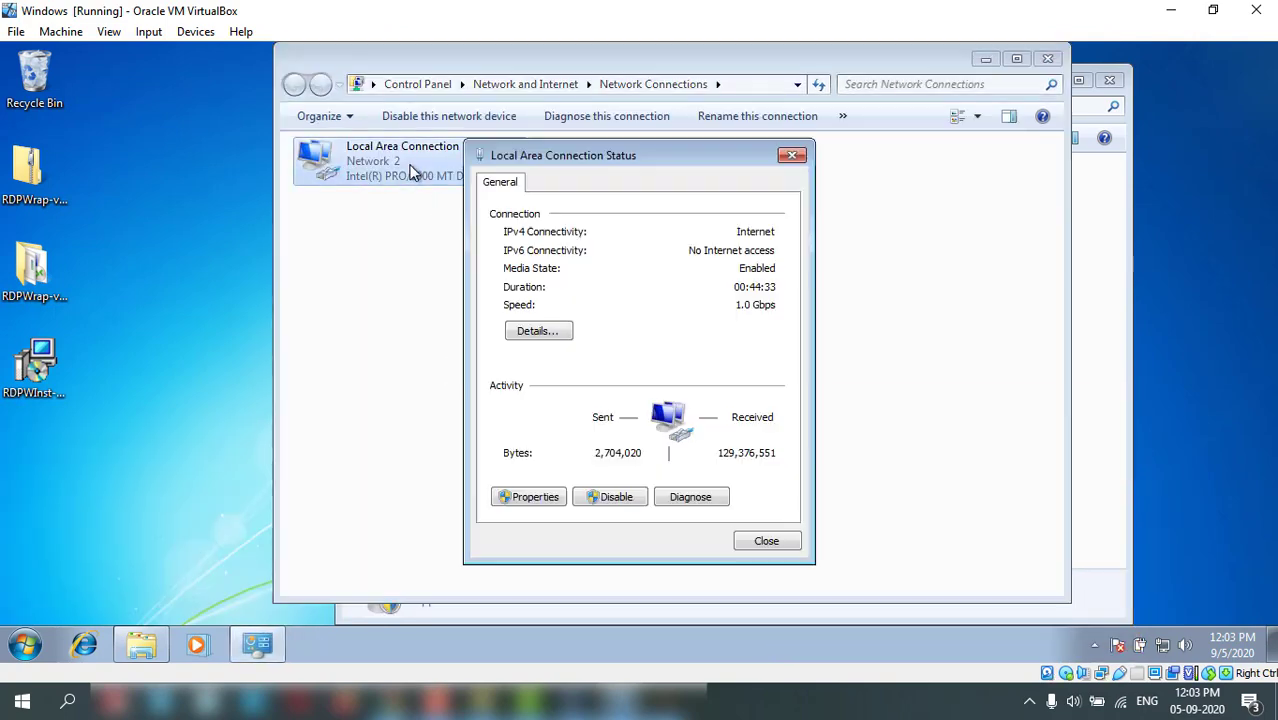
Read IPv4 192.168.1.103 in connection Details, then close Details, Status and the RDPWrap-v1.6.2 folder
{"action": "left_click", "coordinate": [538, 330]}
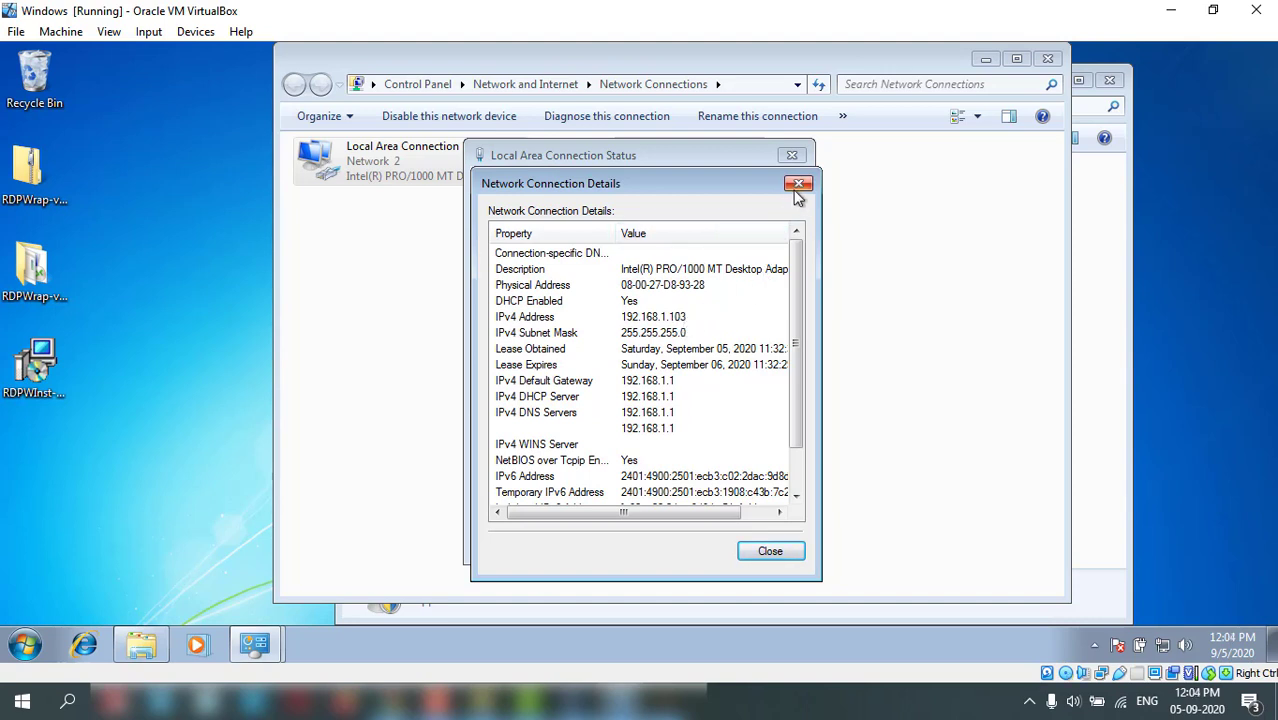
{"action": "mouse_move", "coordinate": [799, 183]}
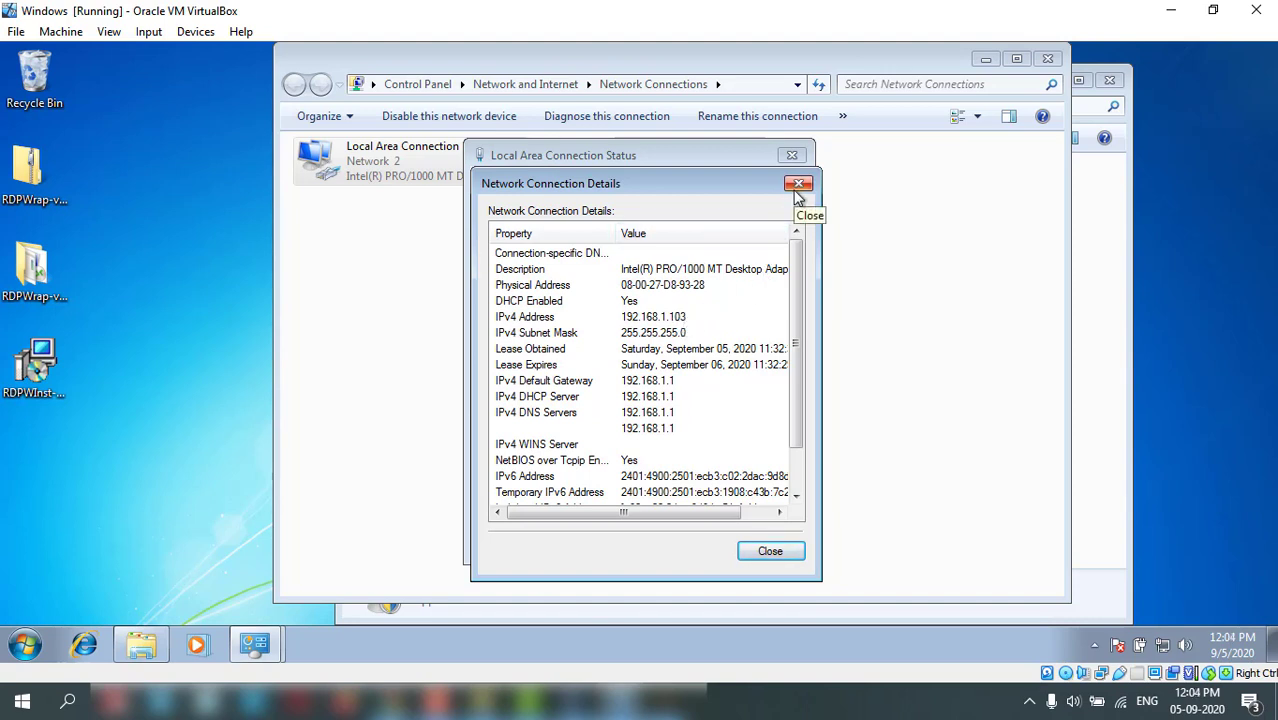
{"action": "left_click", "coordinate": [798, 183]}
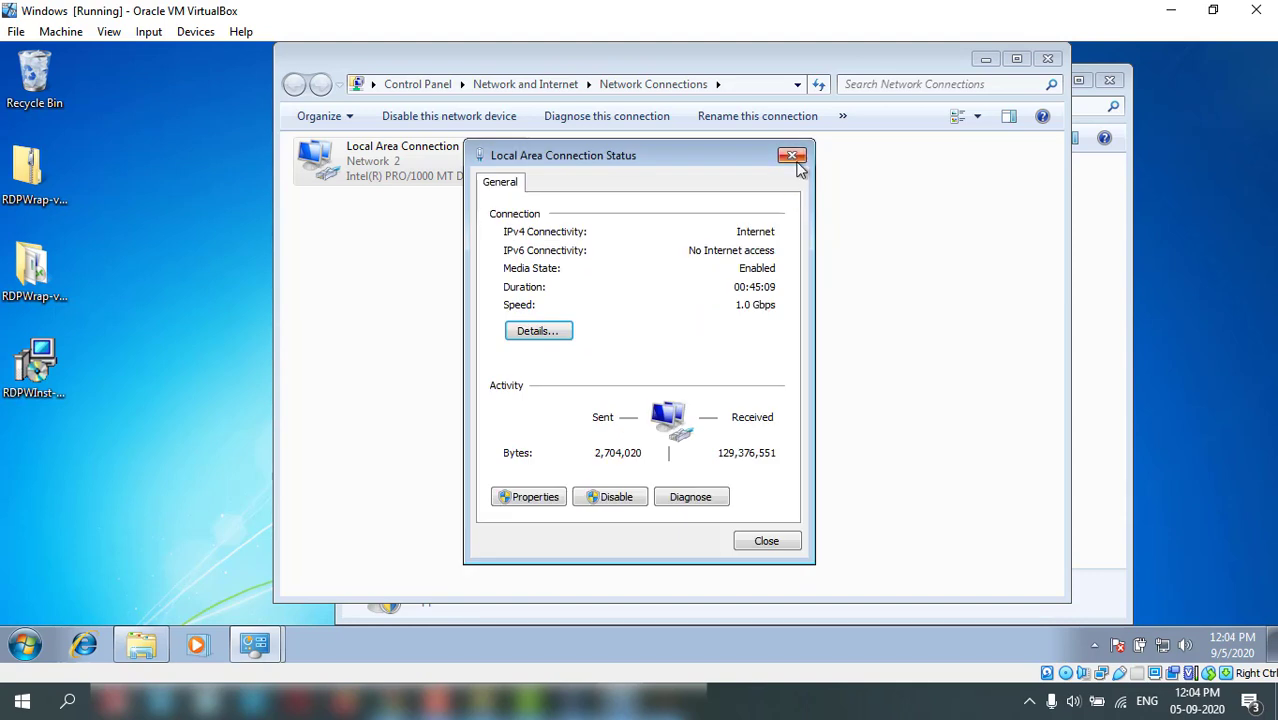
{"action": "left_click", "coordinate": [792, 155]}
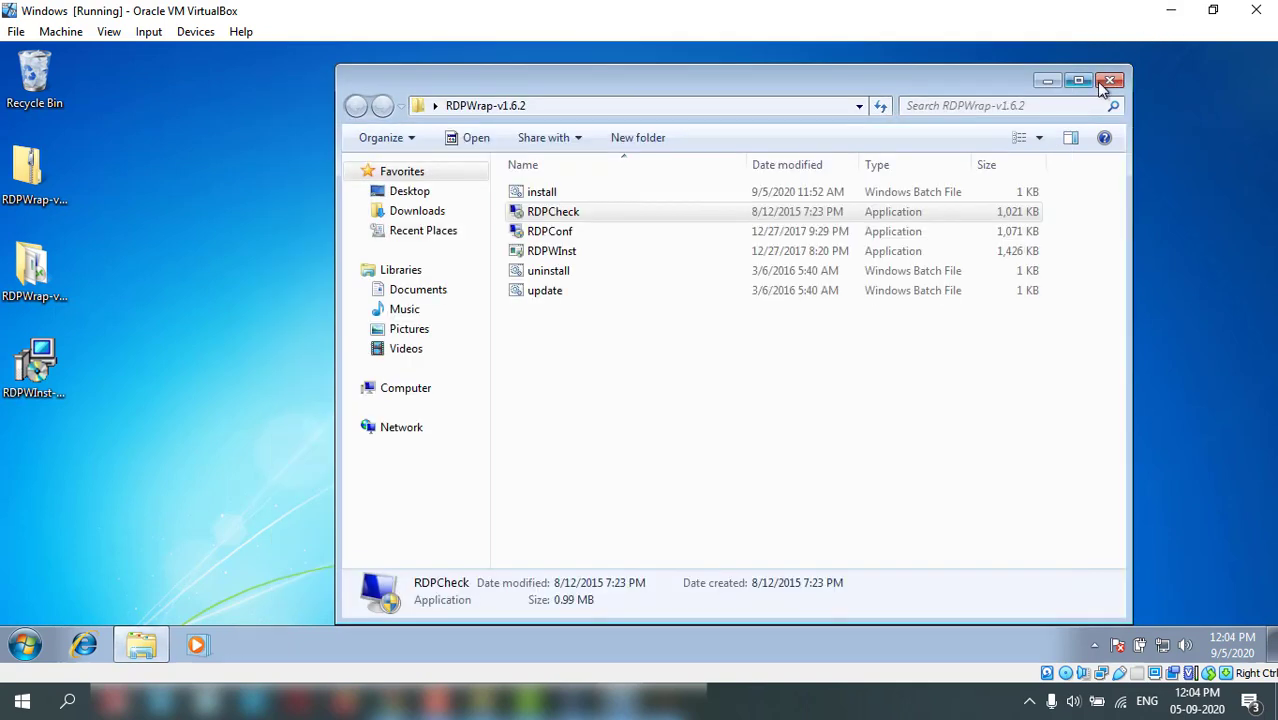
{"action": "left_click", "coordinate": [1110, 80]}
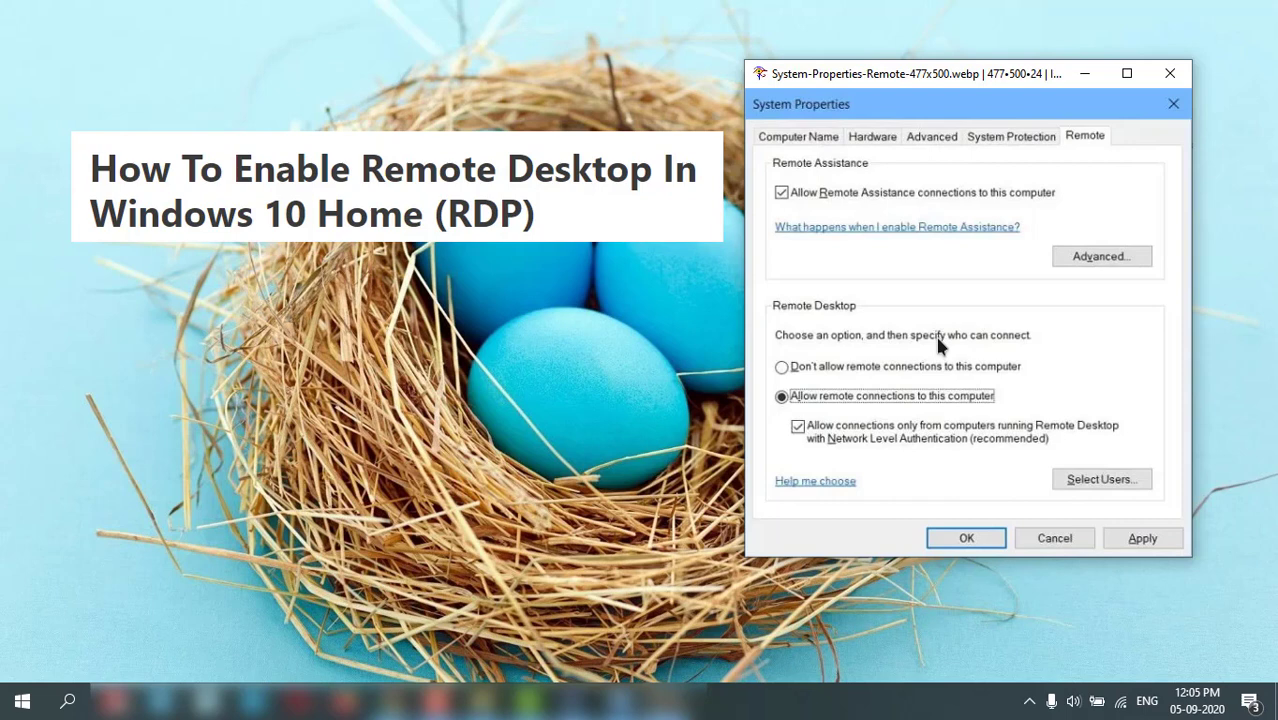
{"action": "mouse_move", "coordinate": [940, 335]}
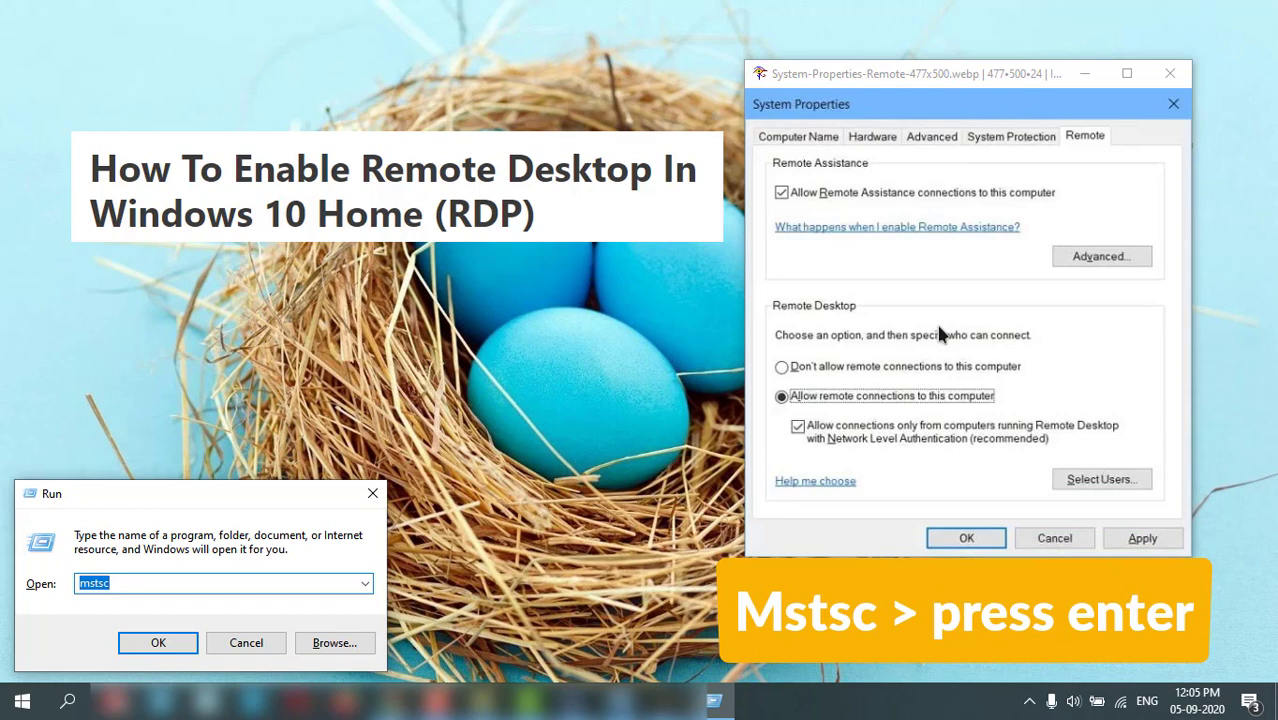
Launch mstsc, connect to 192.168.1.103 and accept the unverified identity warning
{"action": "key", "text": "enter"}
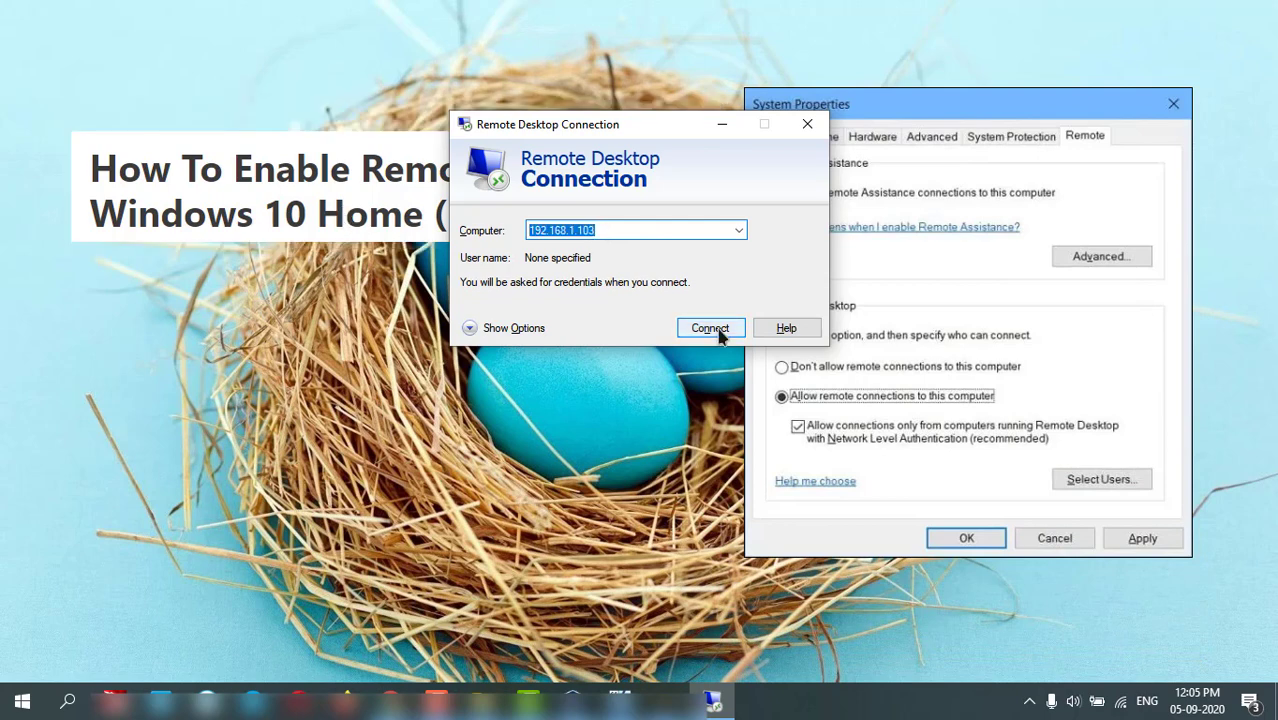
{"action": "left_click", "coordinate": [710, 328]}
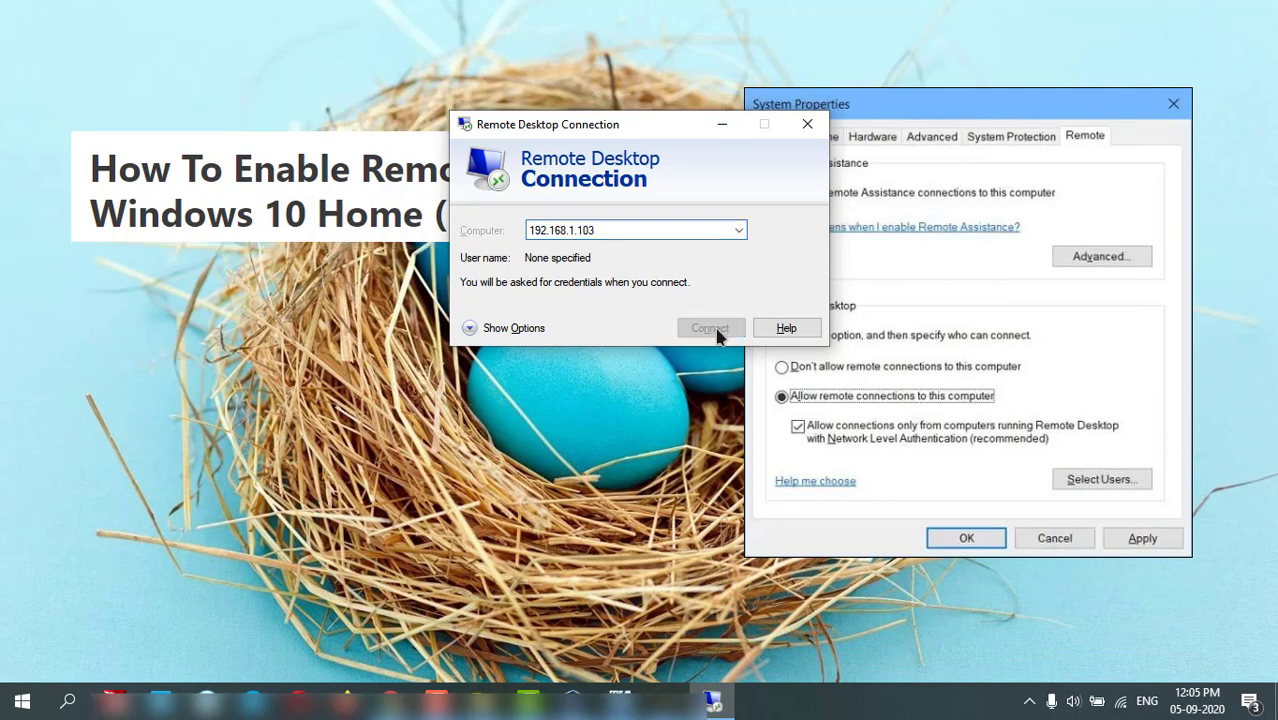
{"action": "left_click", "coordinate": [710, 328]}
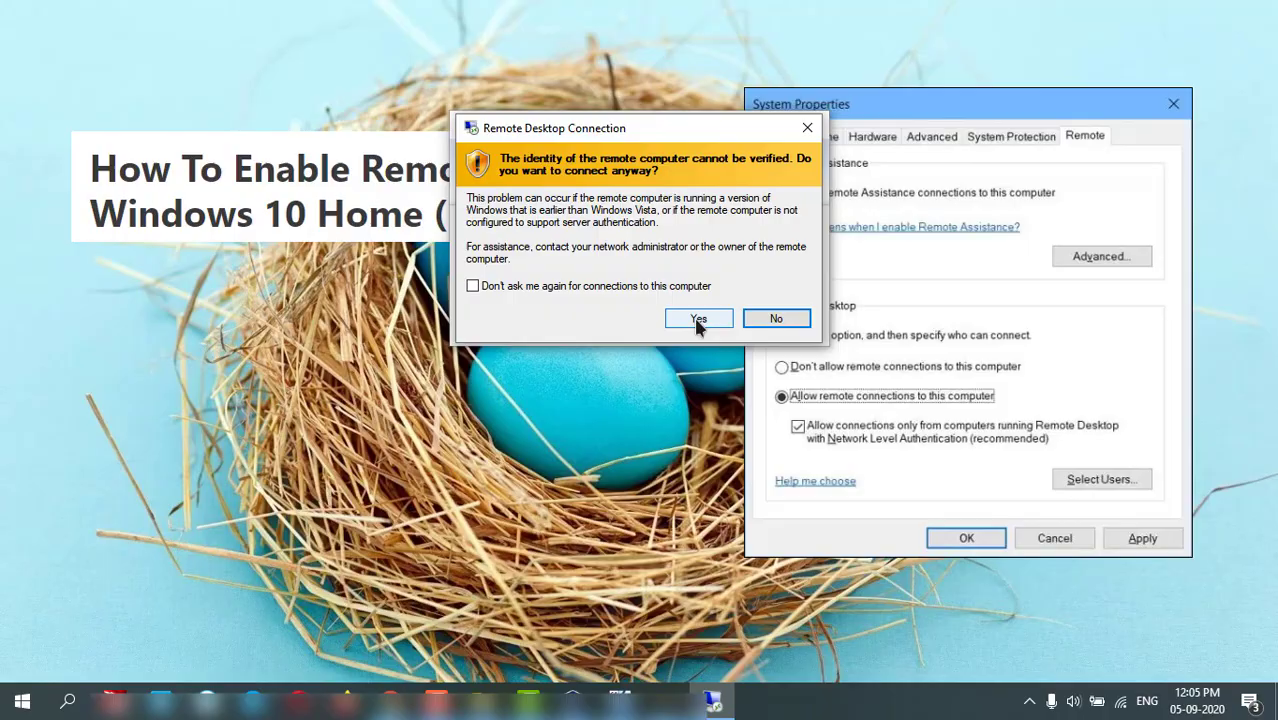
{"action": "left_click", "coordinate": [699, 318]}
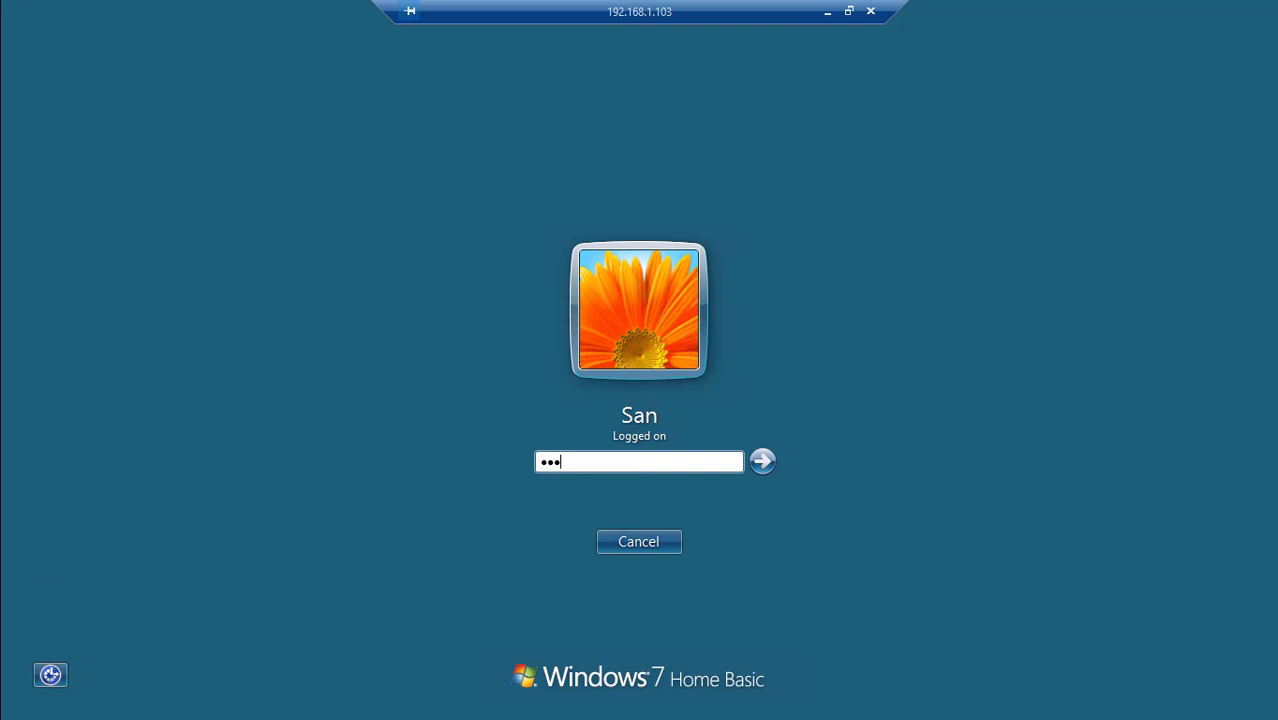
Submit the password to log on, then open and close Computer from the Start menu
{"action": "left_click", "coordinate": [762, 461]}
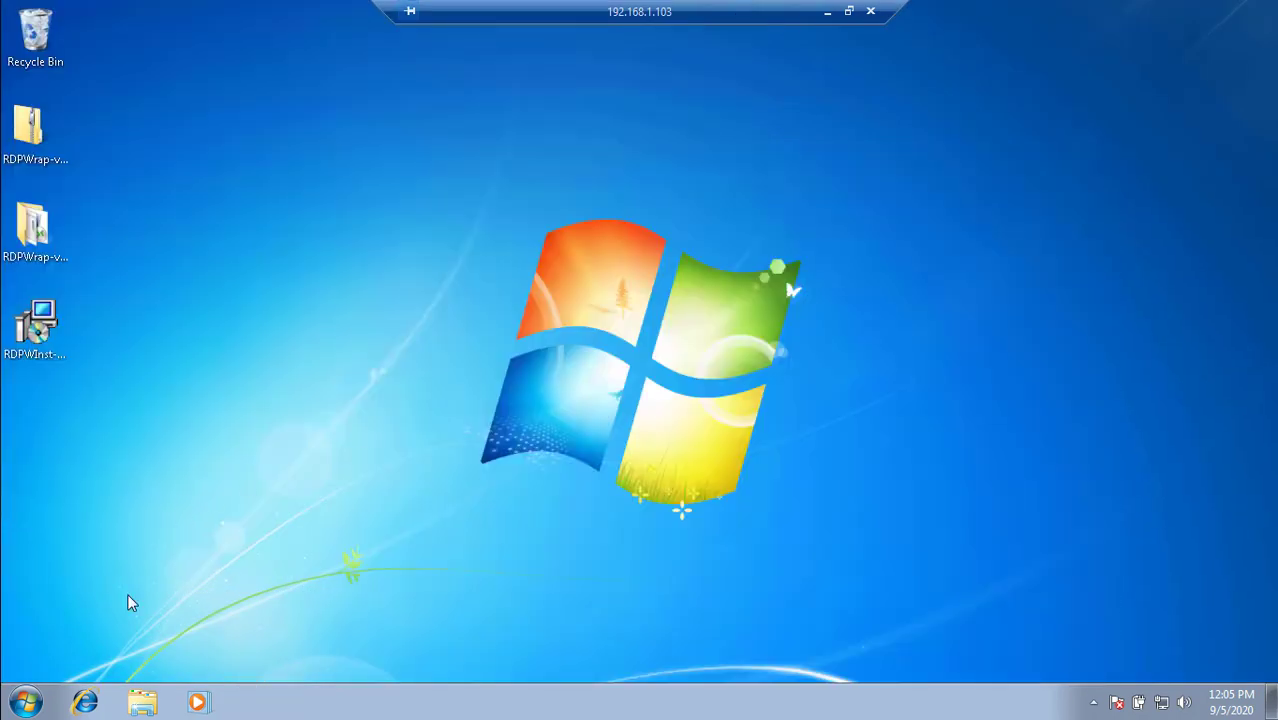
{"action": "left_click", "coordinate": [25, 700]}
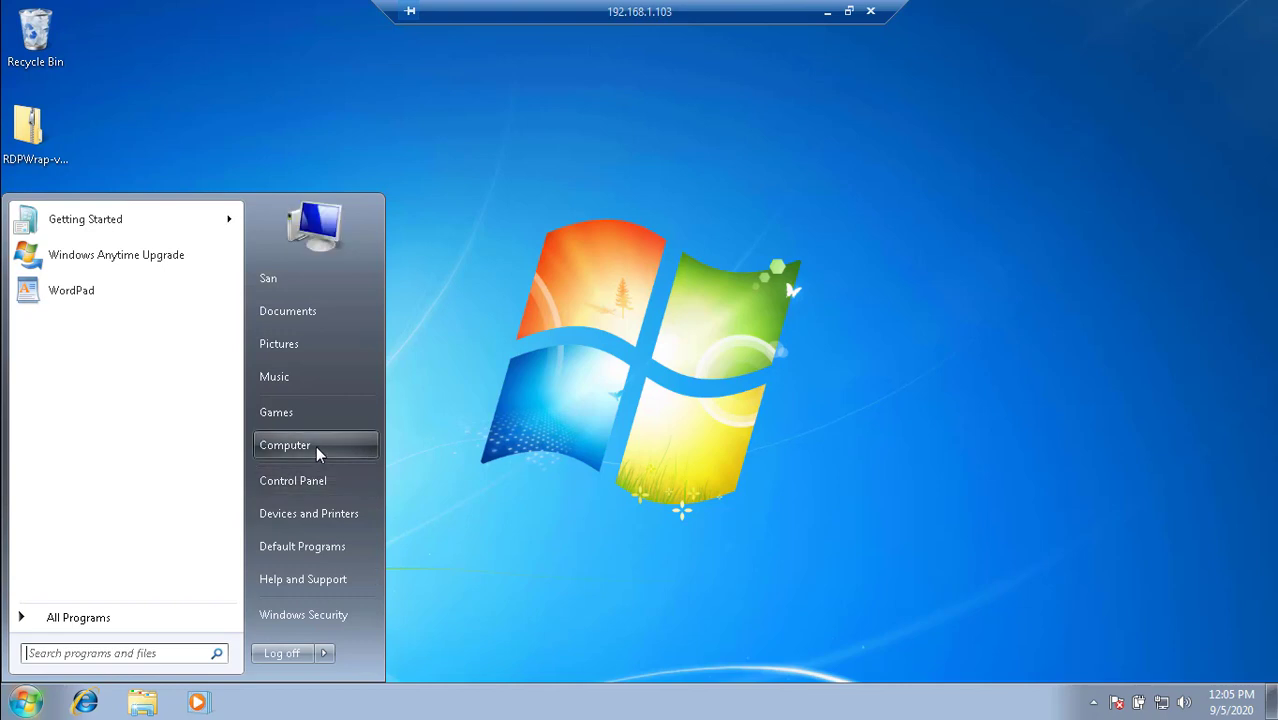
{"action": "left_click", "coordinate": [285, 445]}
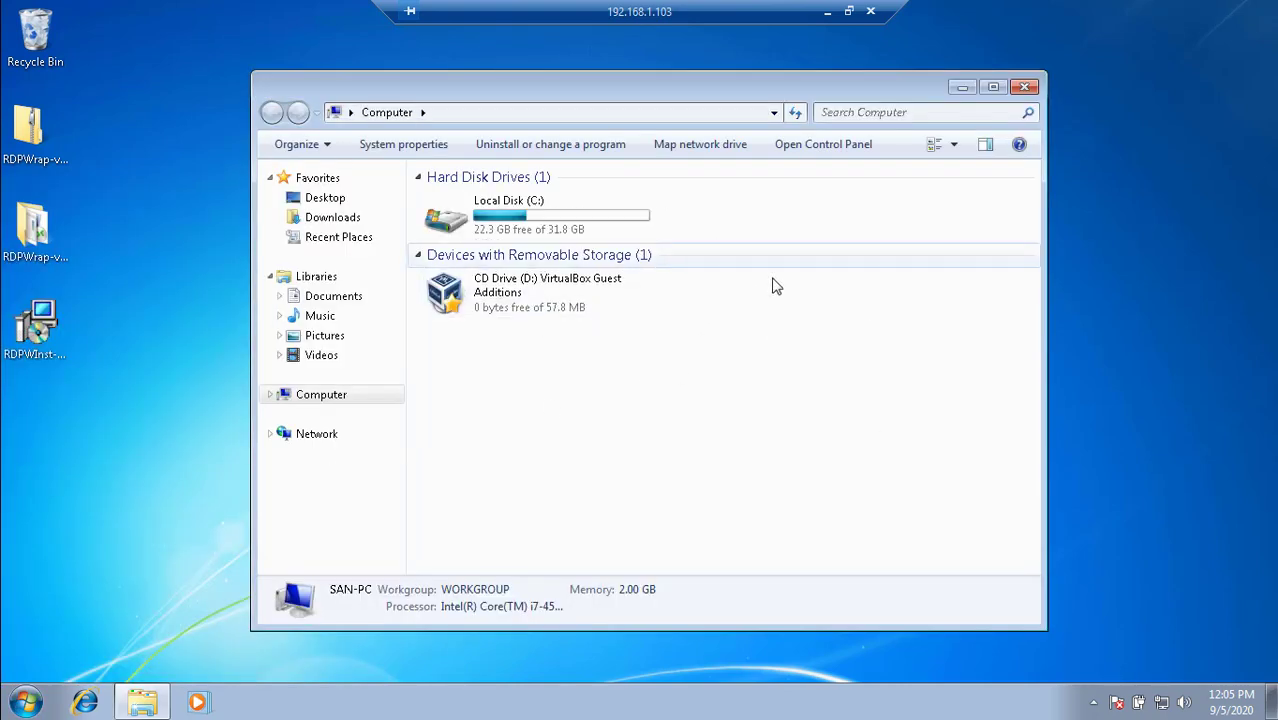
{"action": "left_click", "coordinate": [992, 86]}
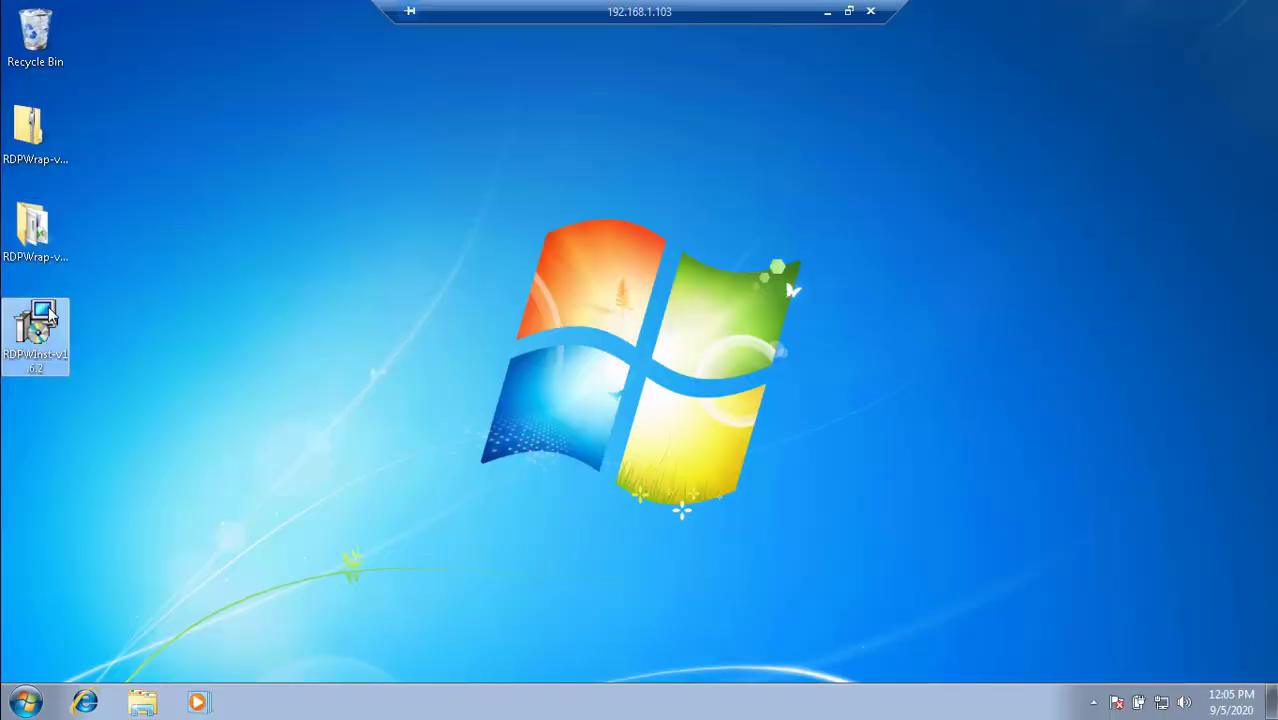
{"action": "mouse_move", "coordinate": [420, 380]}
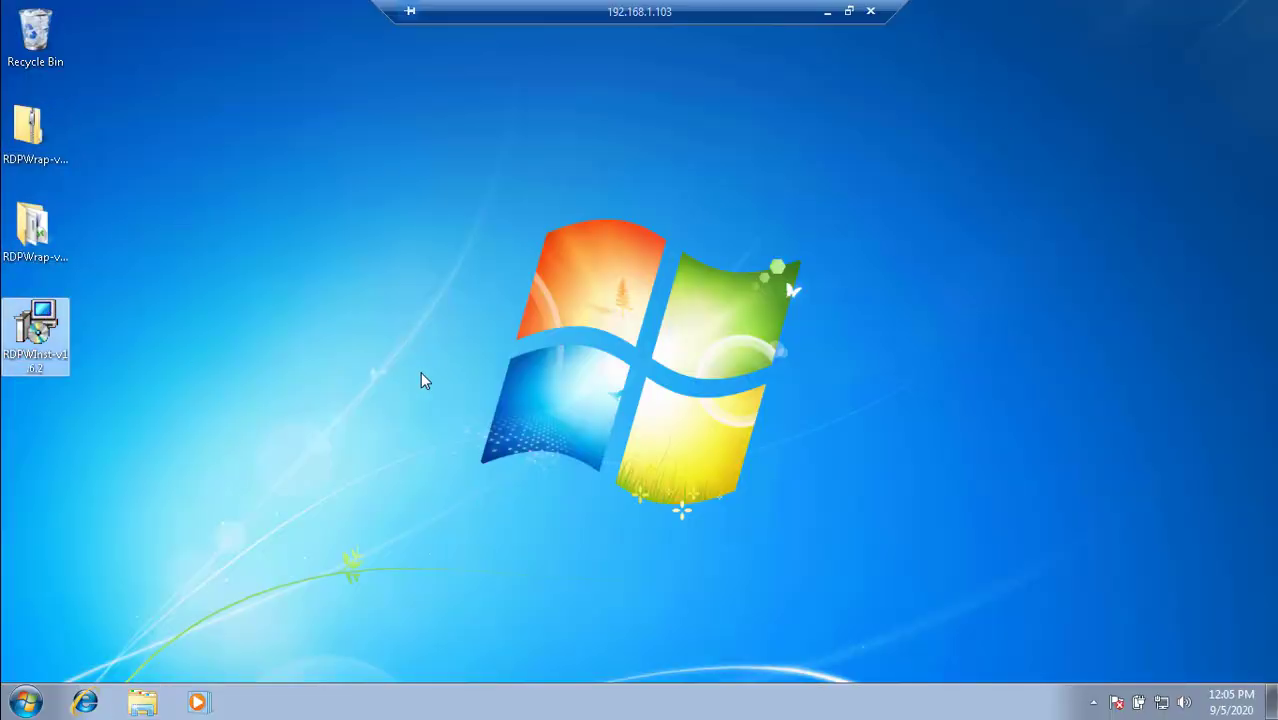
{"action": "mouse_move", "coordinate": [425, 367]}
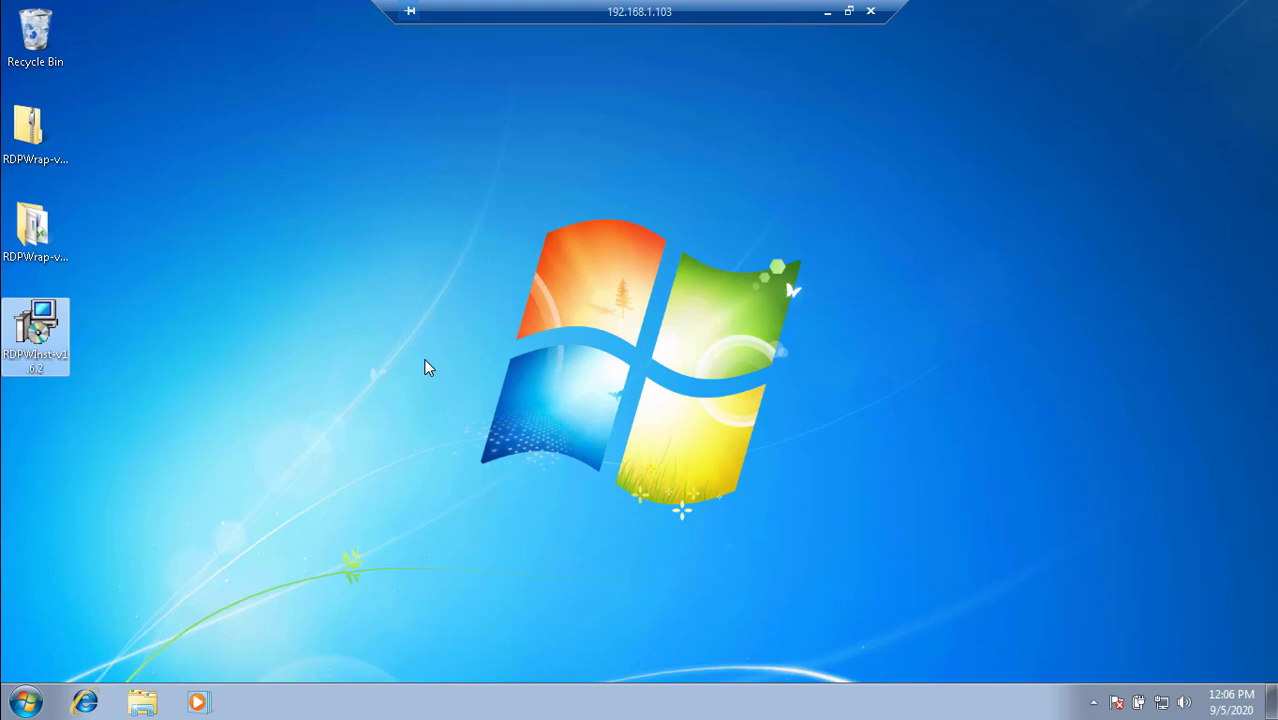
{"action": "mouse_move", "coordinate": [407, 368]}
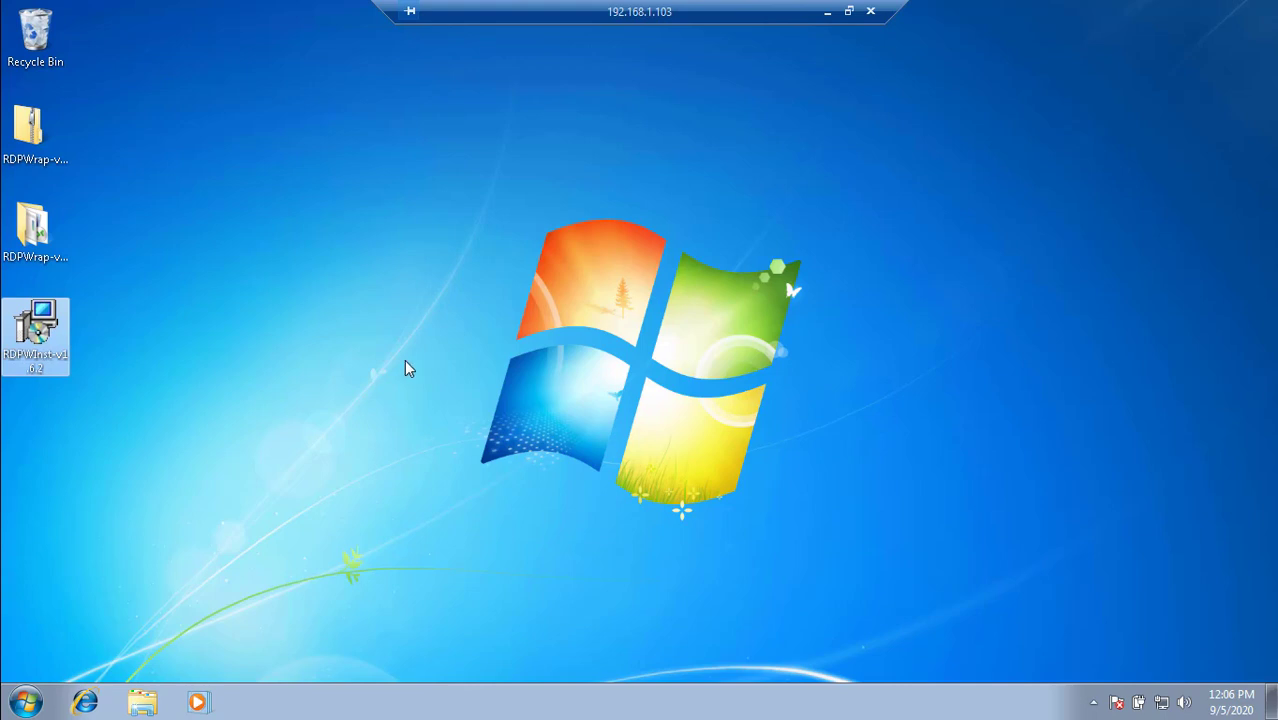